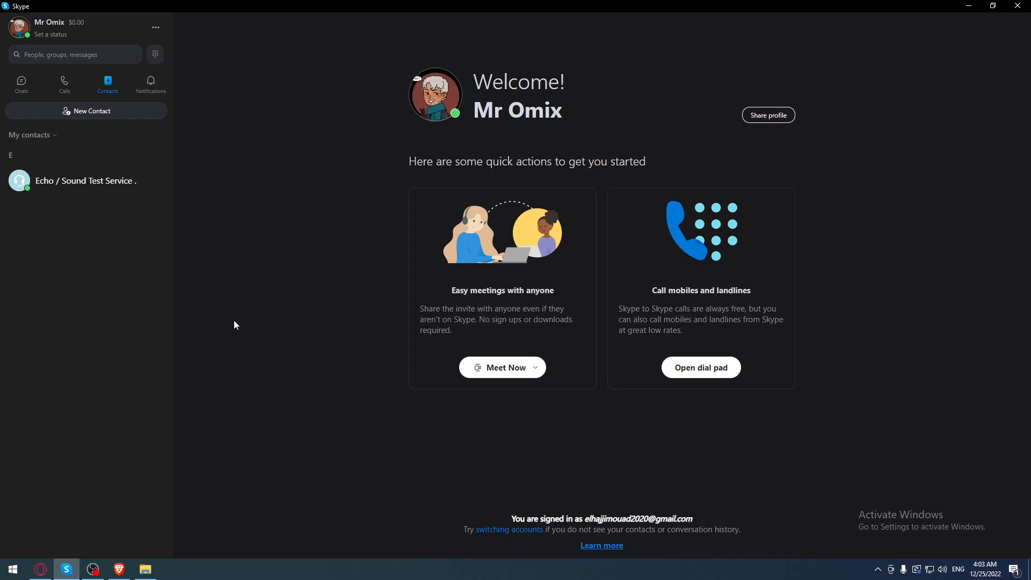
# From the Chats list, start a new group chat named 'kggjdh' and confirm it.
pyautogui.click(145, 569)
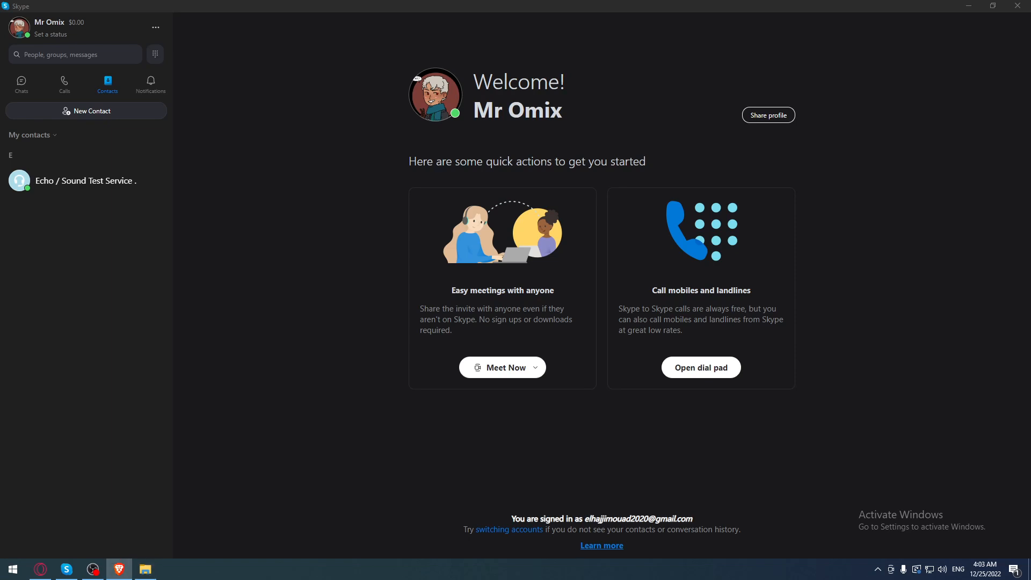
pyautogui.moveTo(118, 416)
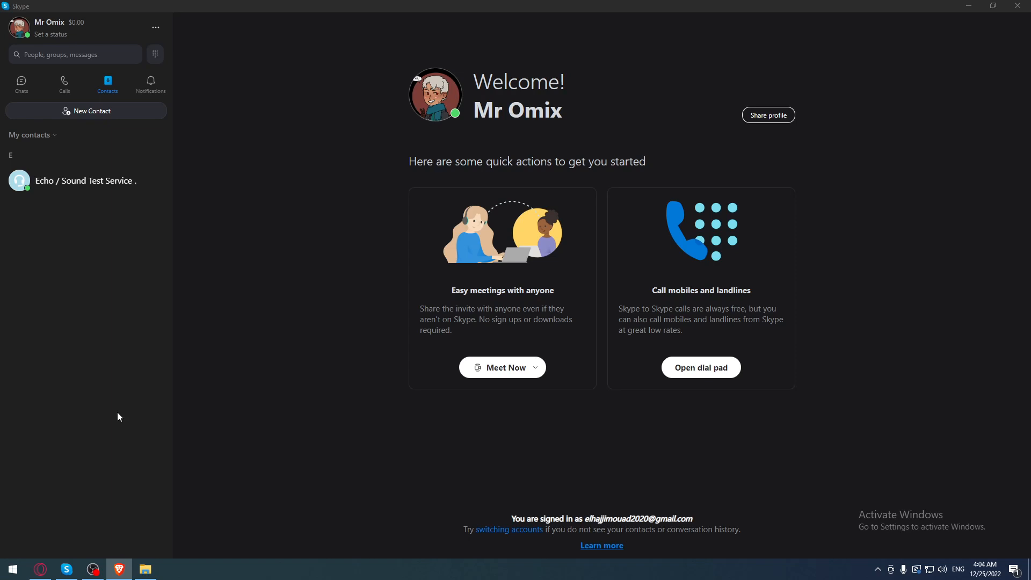
pyautogui.moveTo(501, 135)
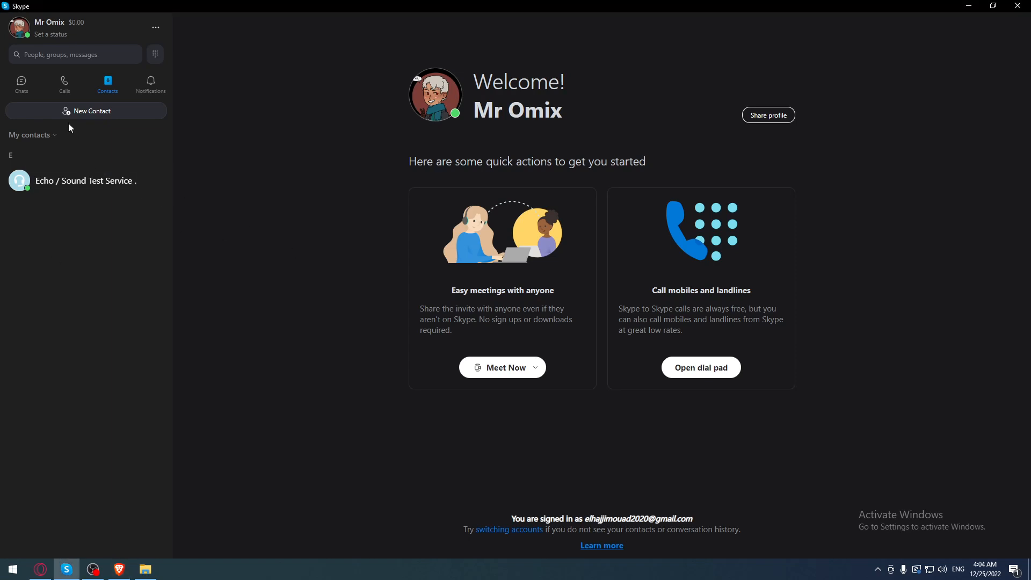
pyautogui.moveTo(21, 85)
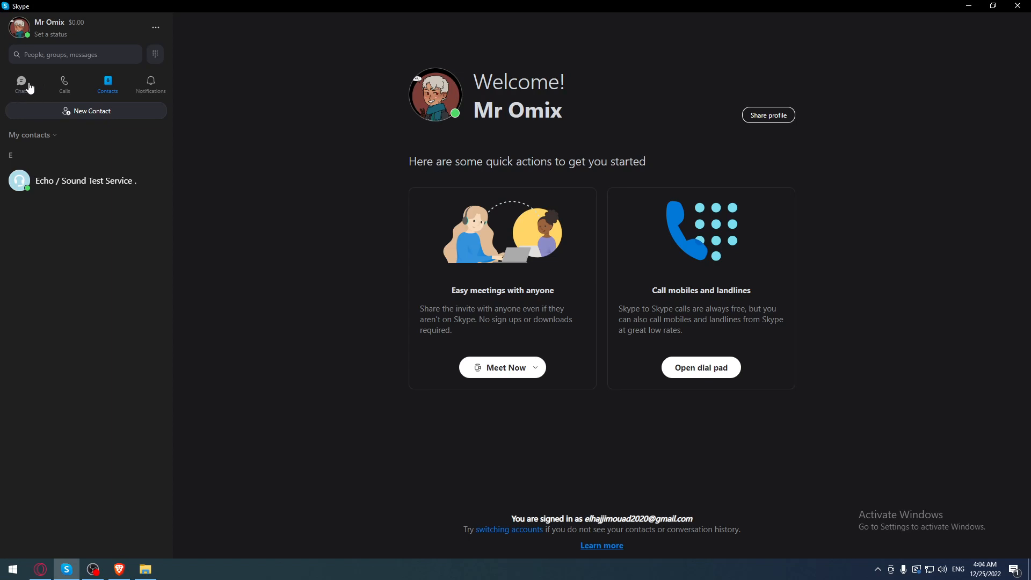
pyautogui.click(21, 84)
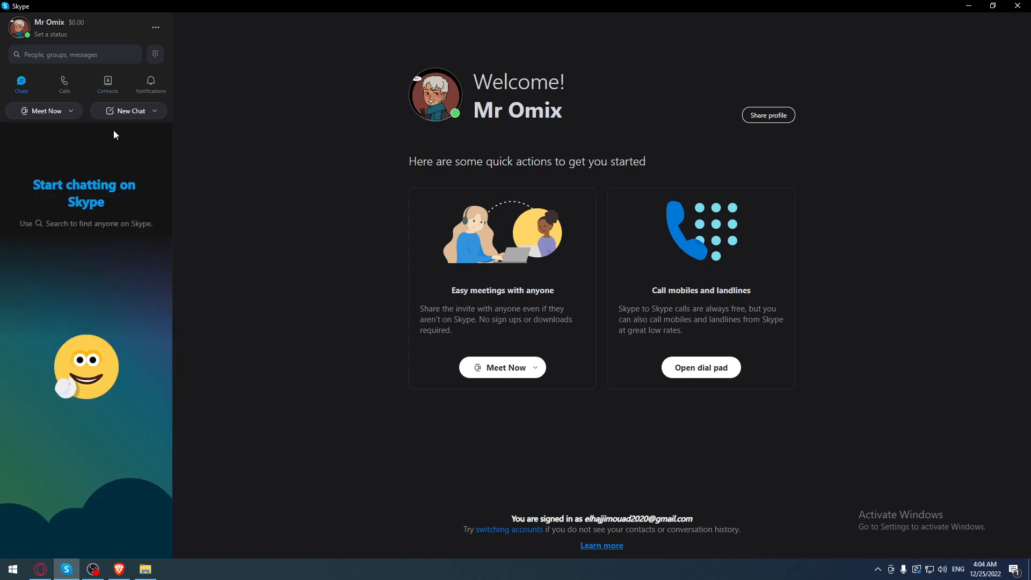
pyautogui.click(128, 110)
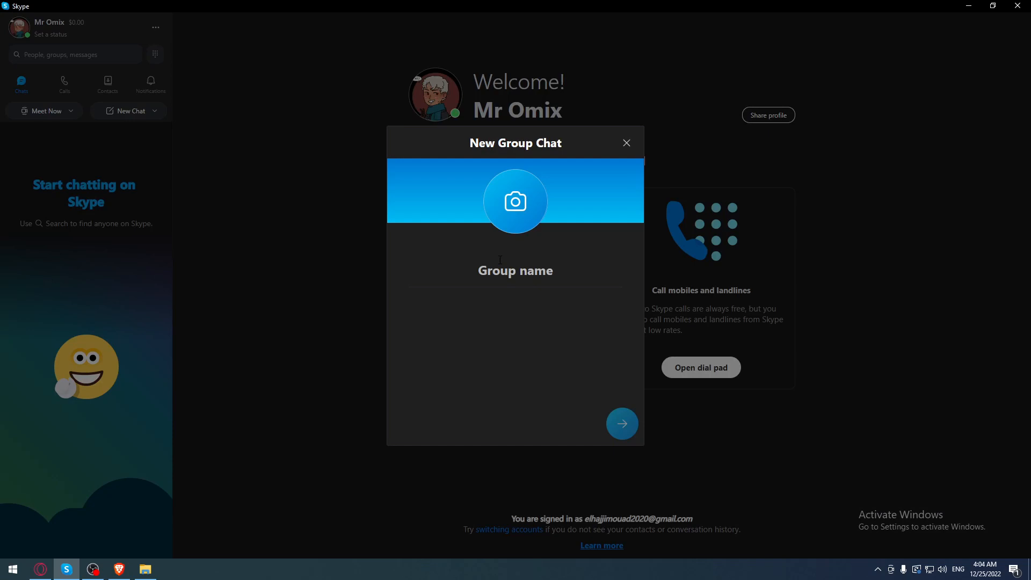
pyautogui.write('kggjdh')
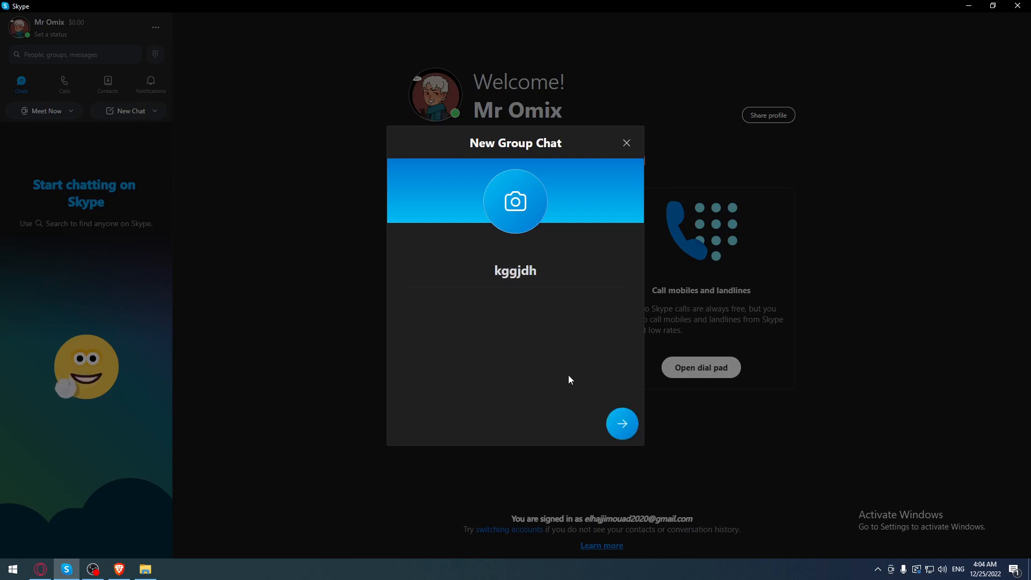
pyautogui.click(622, 424)
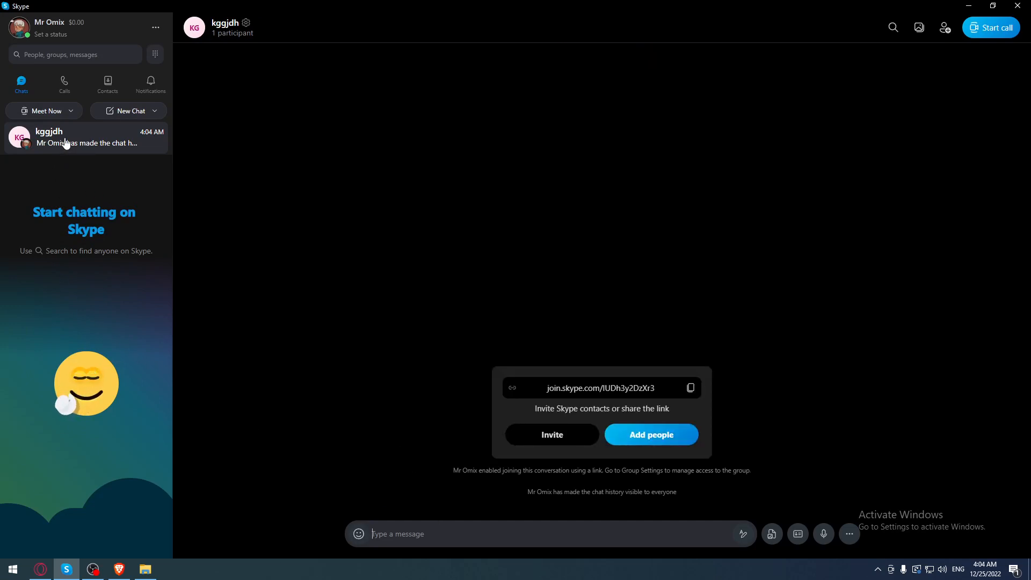
# Open the kggjdh profile via Manage group, close it, then reopen it.
pyautogui.rightClick(50, 138)
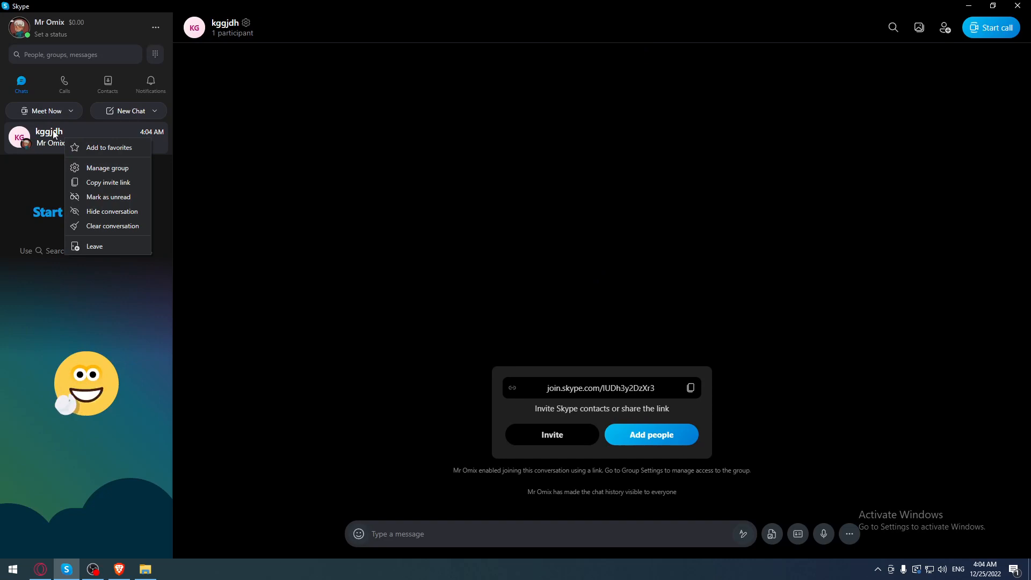
pyautogui.moveTo(105, 168)
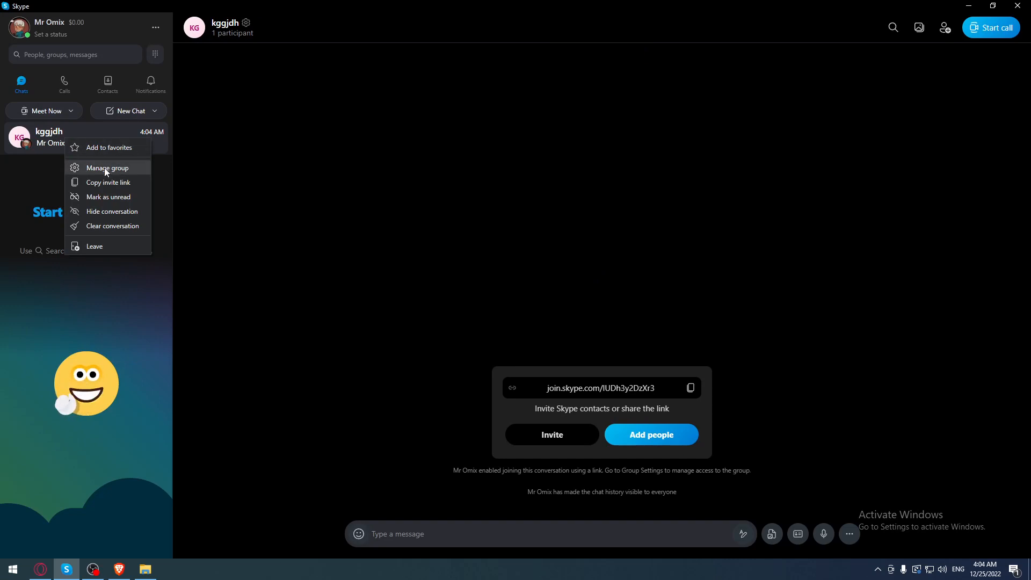
pyautogui.click(108, 168)
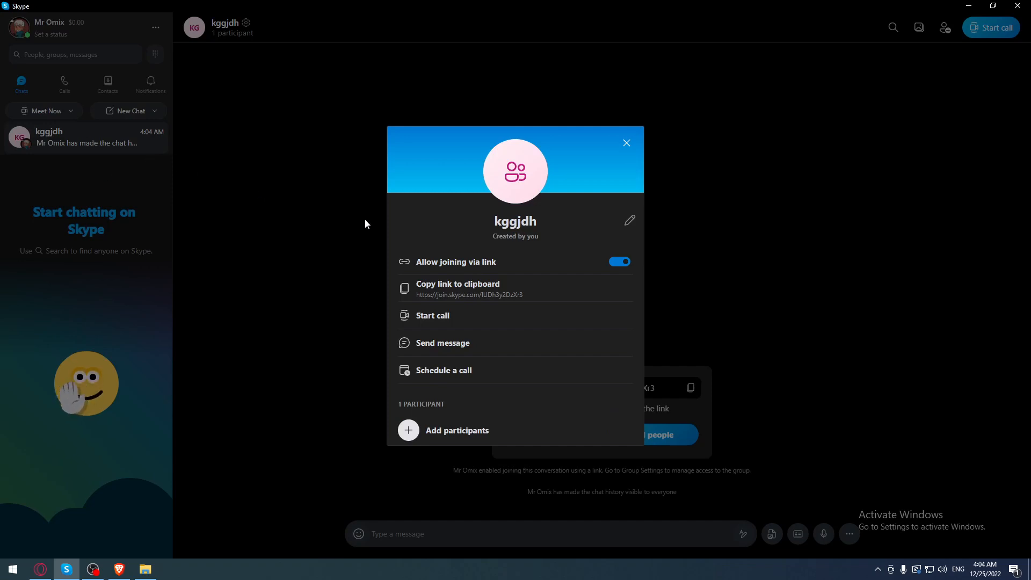
pyautogui.click(625, 143)
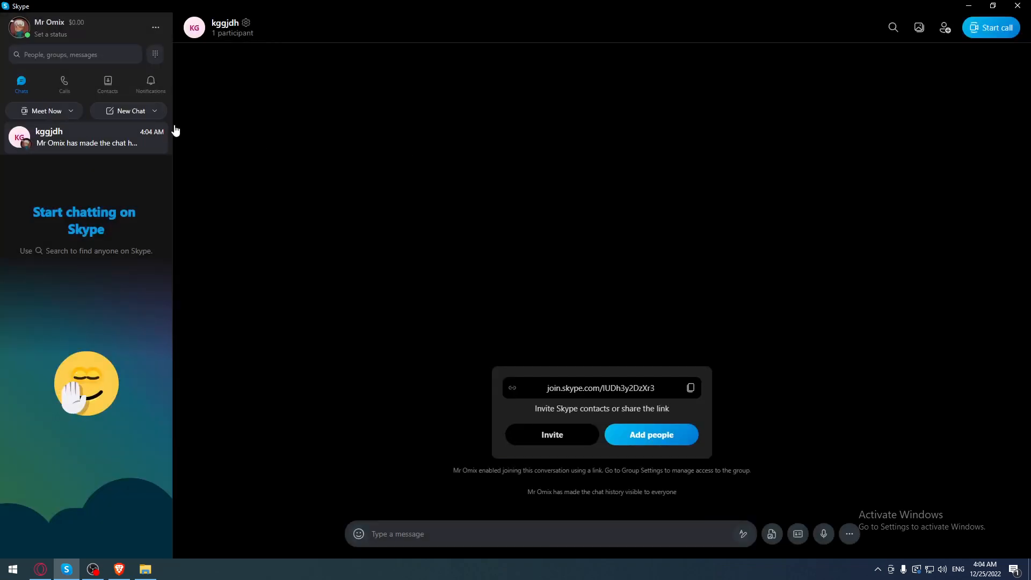
pyautogui.click(225, 23)
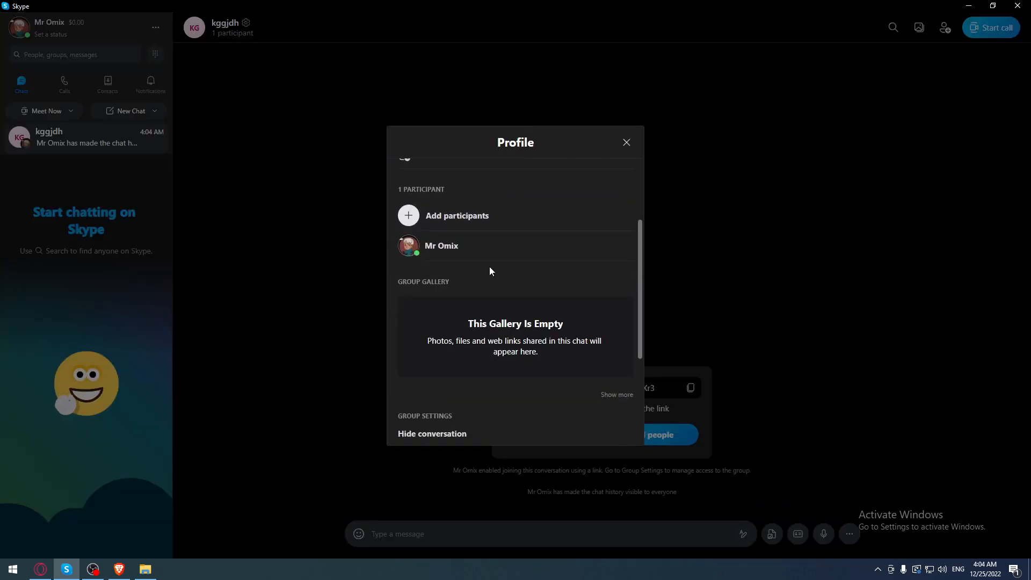
# Switch off Notifications under the kggjdh Group Settings and close the profile.
pyautogui.scroll(-3)
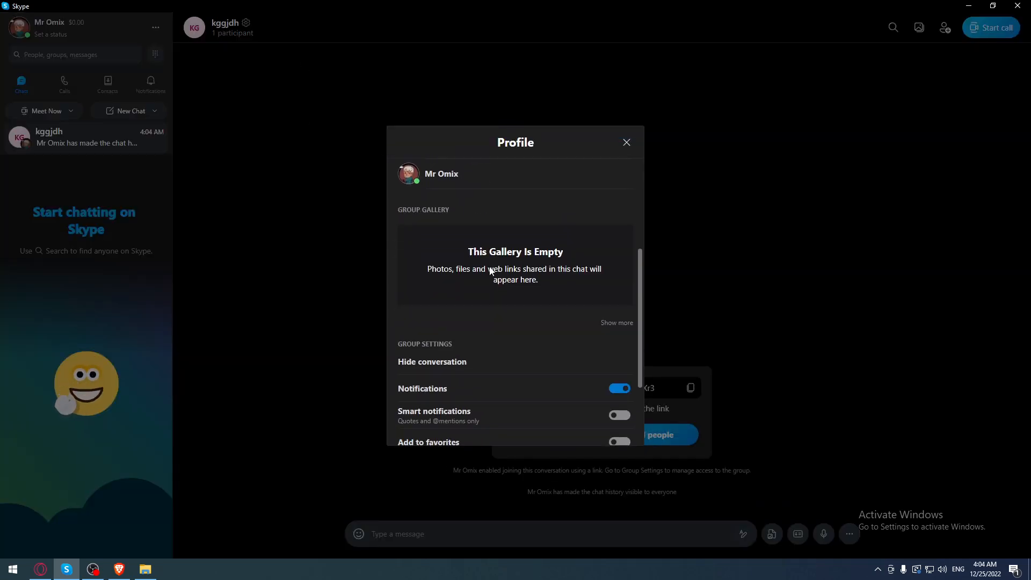
pyautogui.scroll(-3)
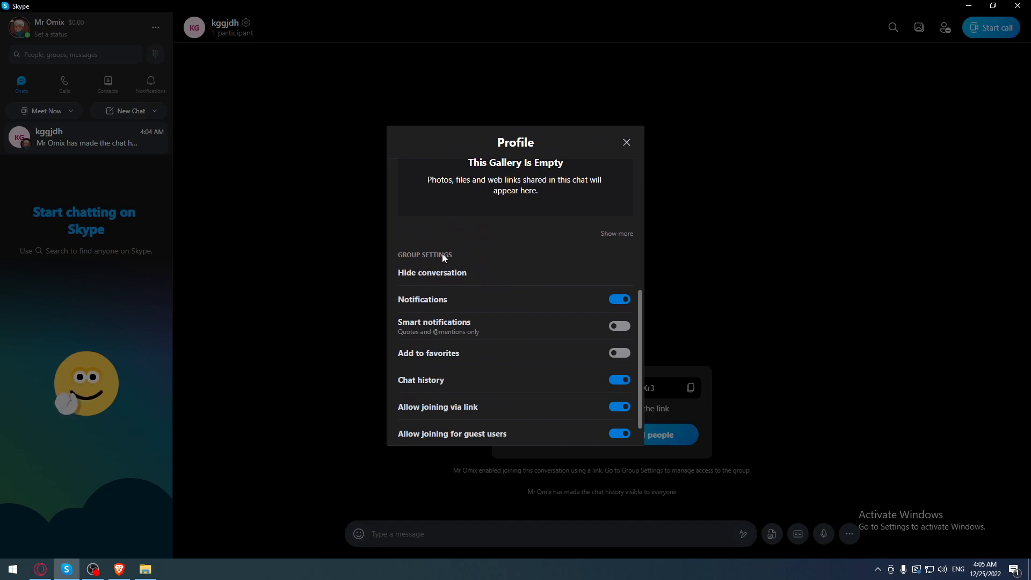
pyautogui.moveTo(607, 304)
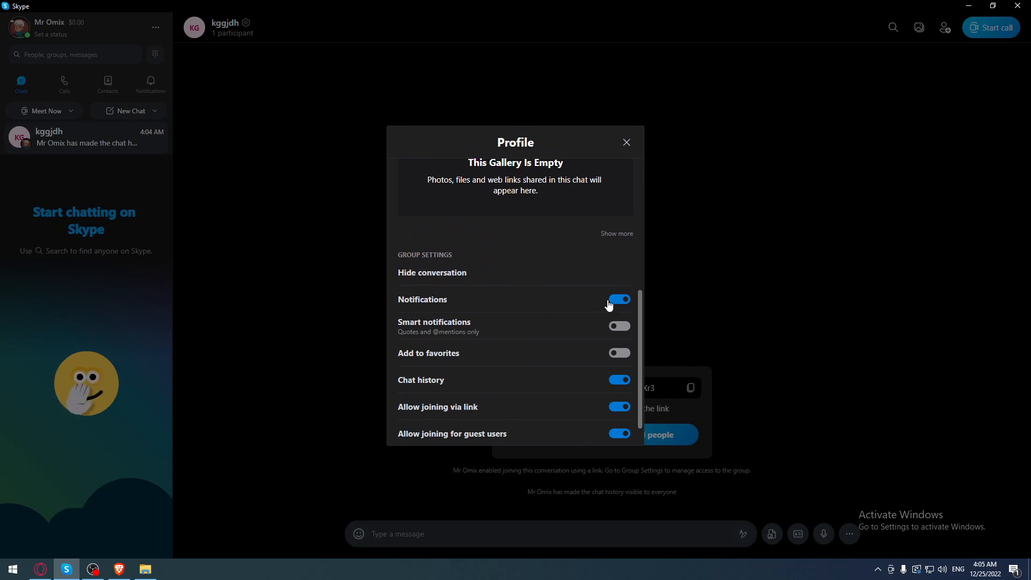
pyautogui.click(618, 299)
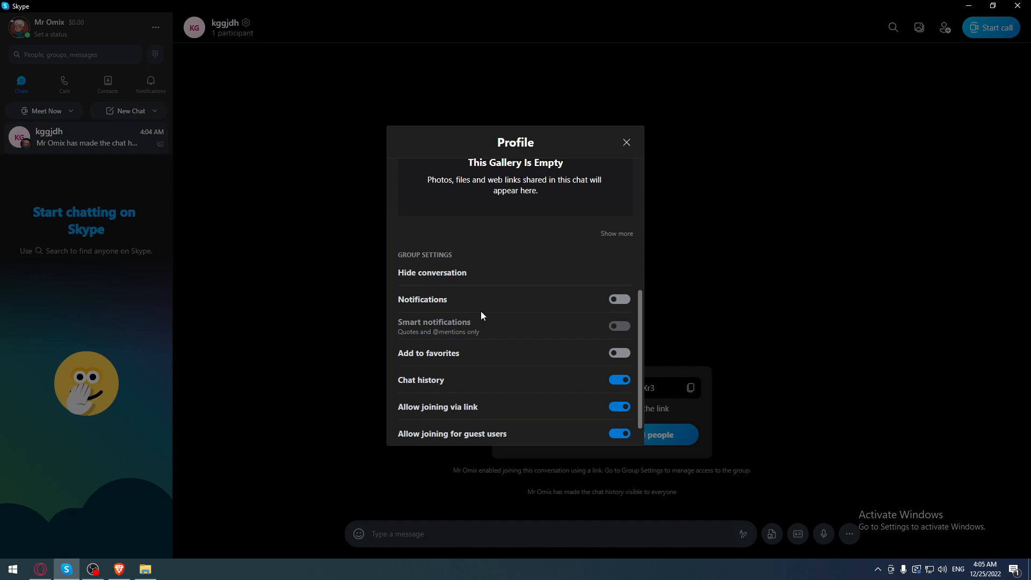
pyautogui.moveTo(594, 292)
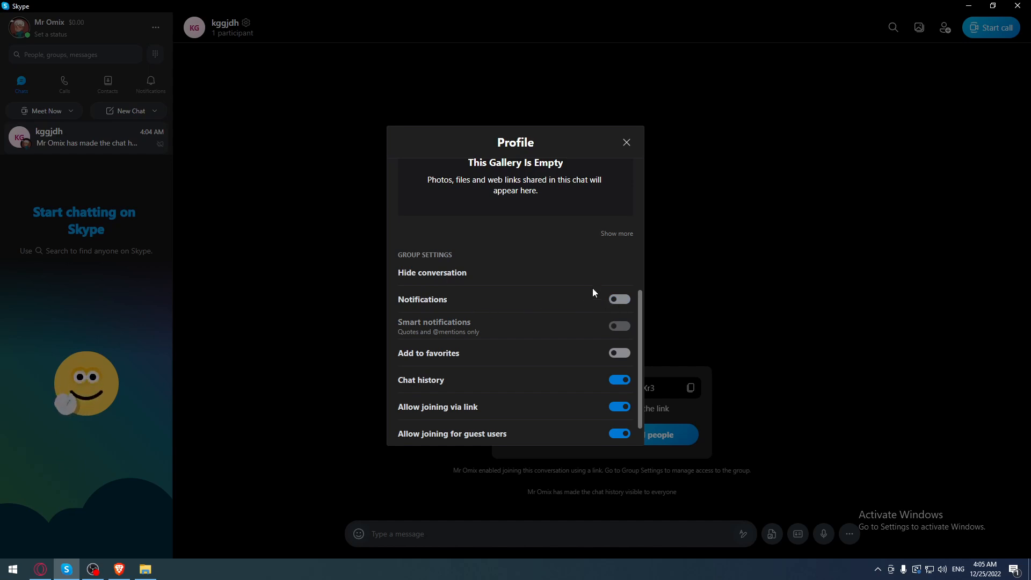
pyautogui.click(626, 142)
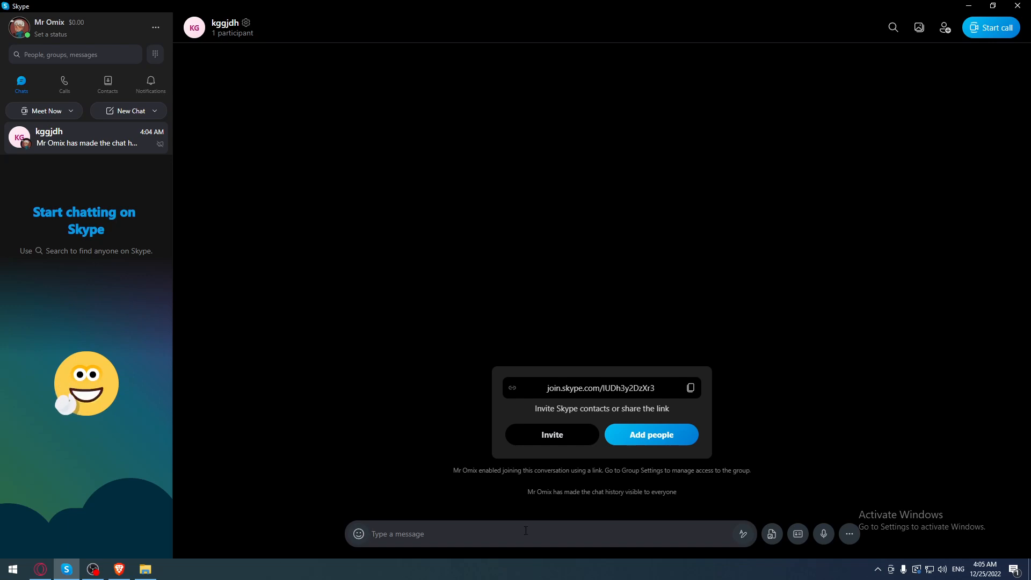
# Type the test message 'nvjlkf' in the kggjdh chat.
pyautogui.write('nvjlkf')
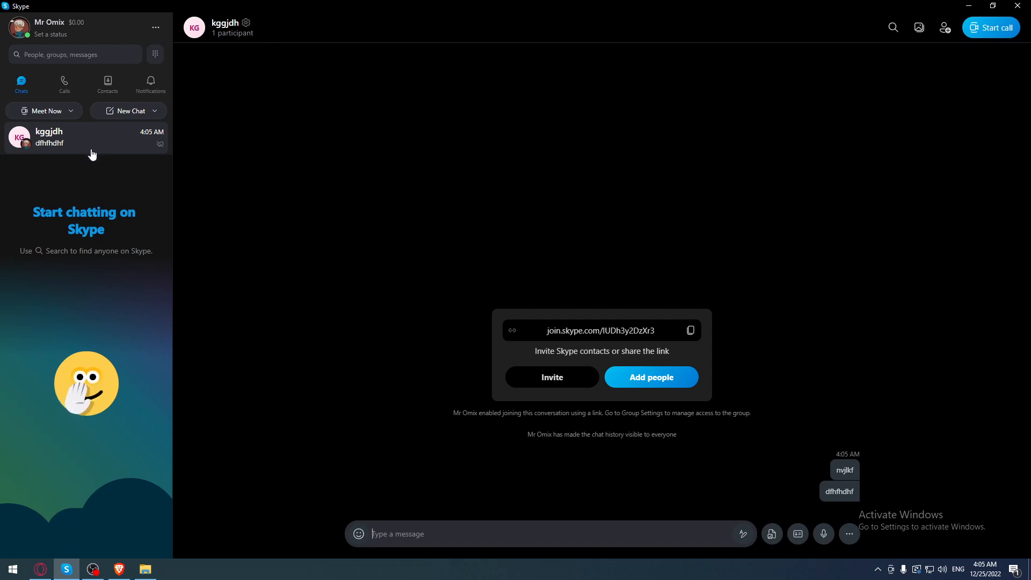
pyautogui.moveTo(155, 150)
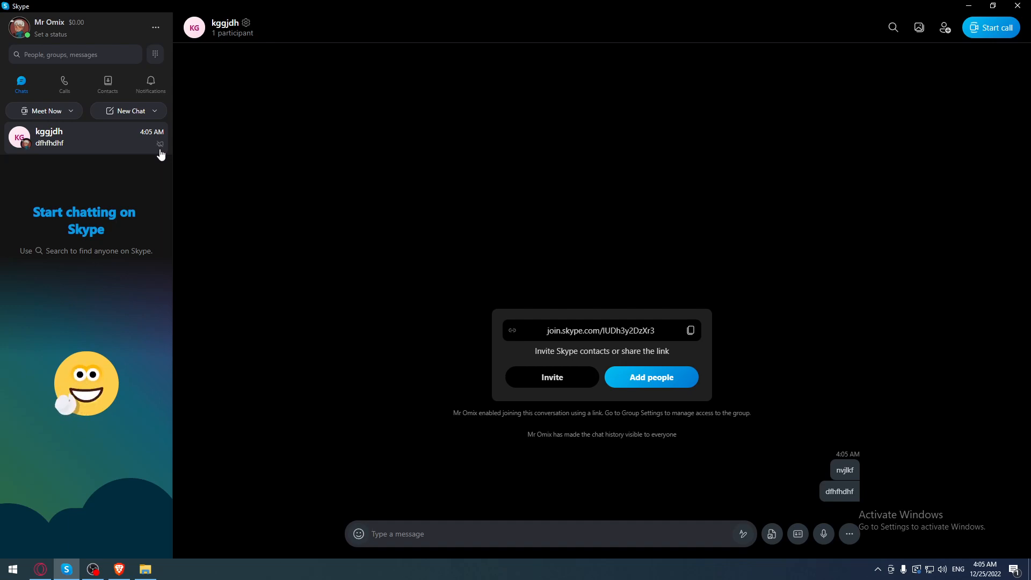
pyautogui.moveTo(117, 156)
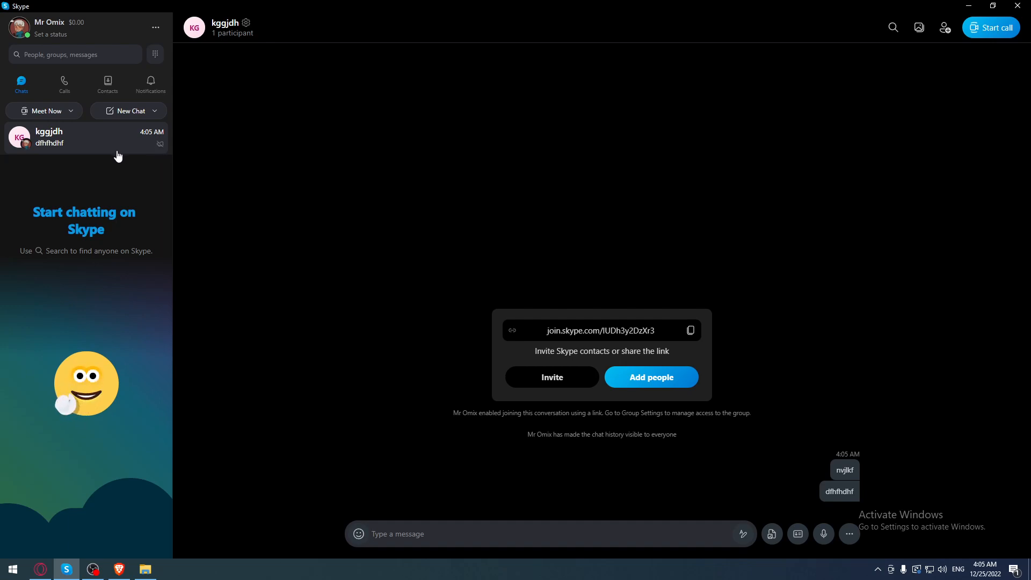